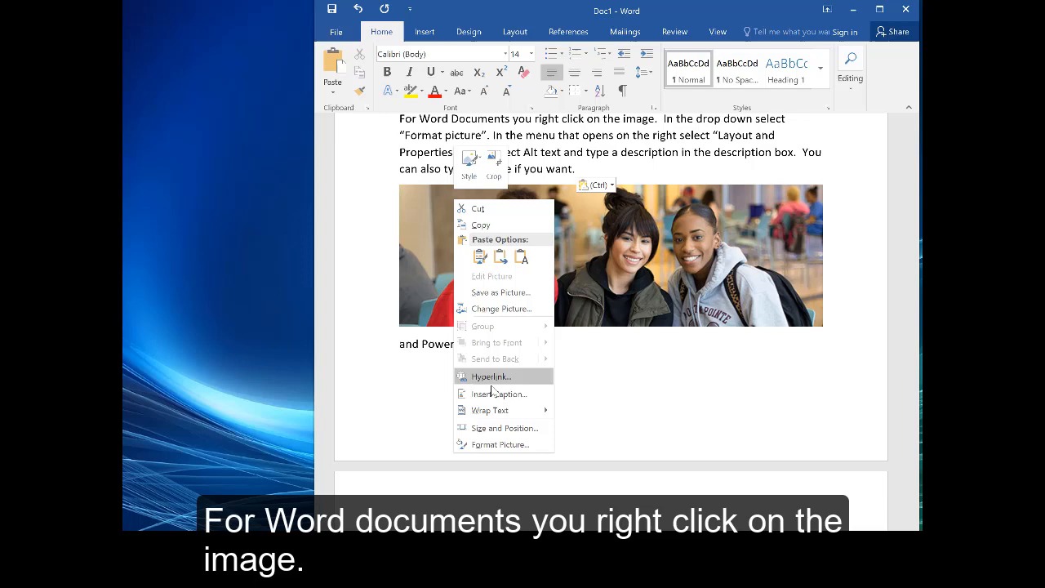
mouse_move(502, 444)
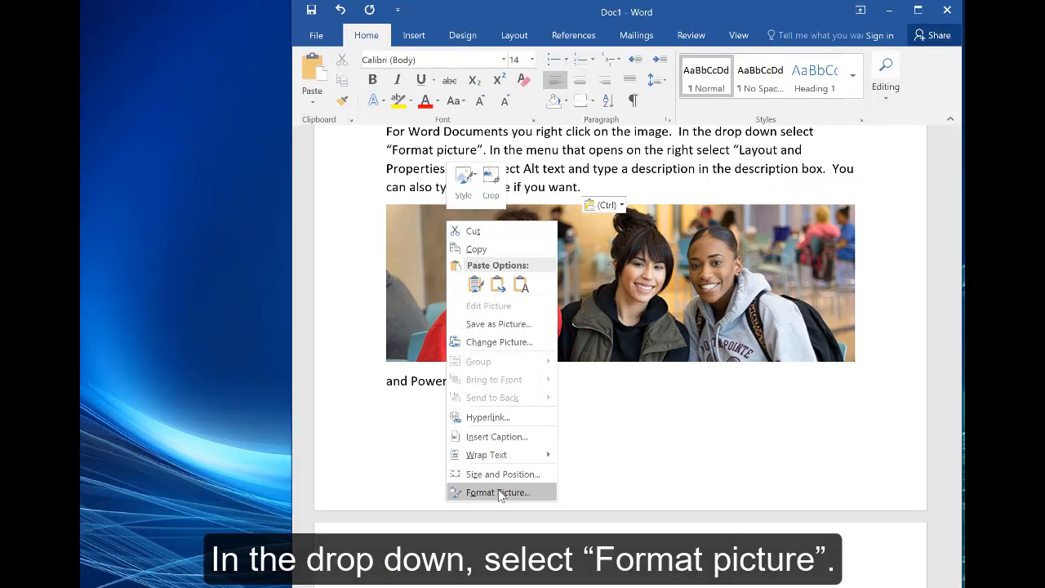
Describe the students photo as "Photo of three smiling students" in Format Picture's Alt Text.
click(498, 492)
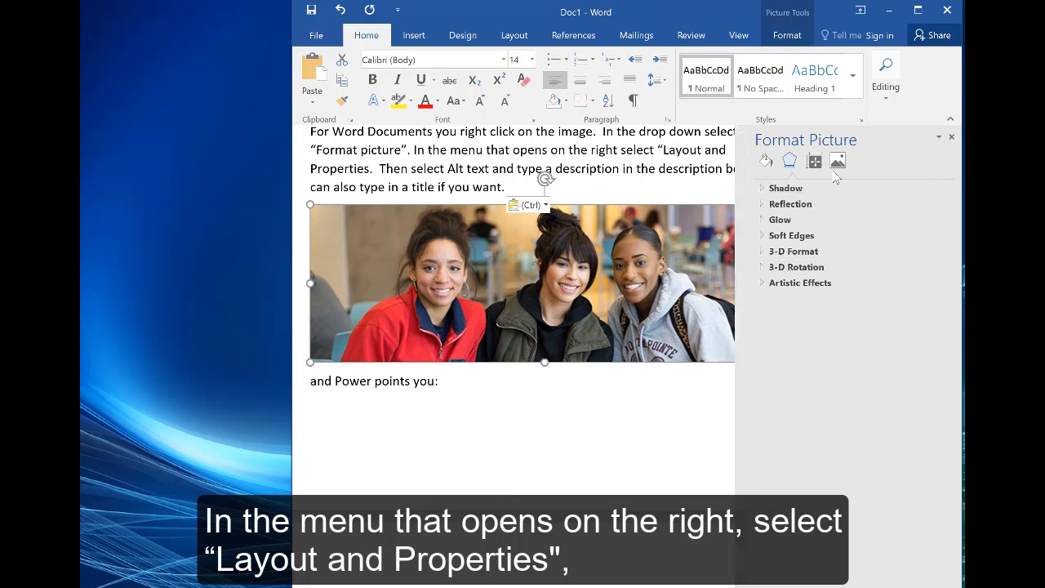
mouse_move(813, 162)
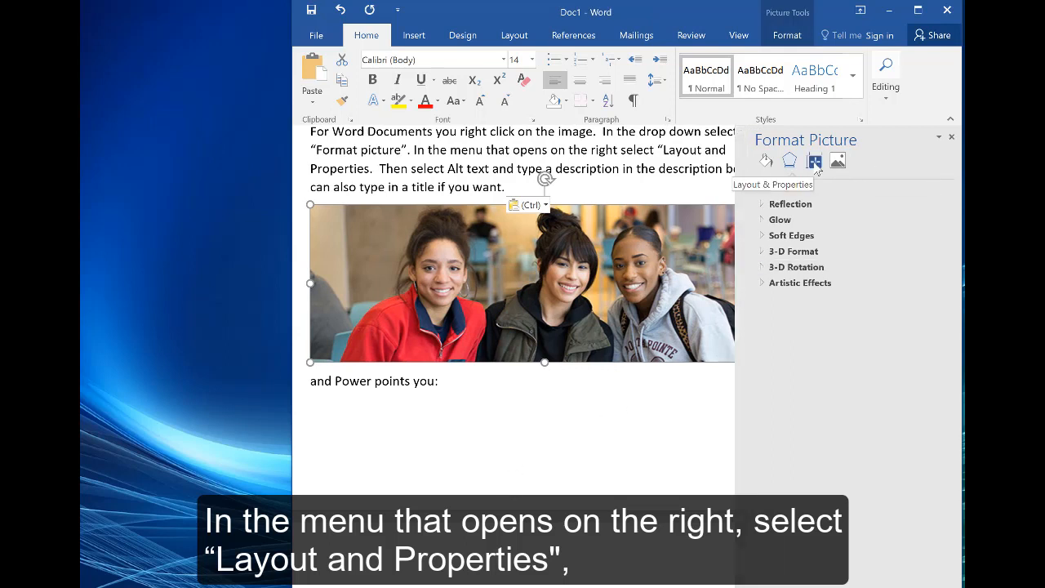
click(813, 160)
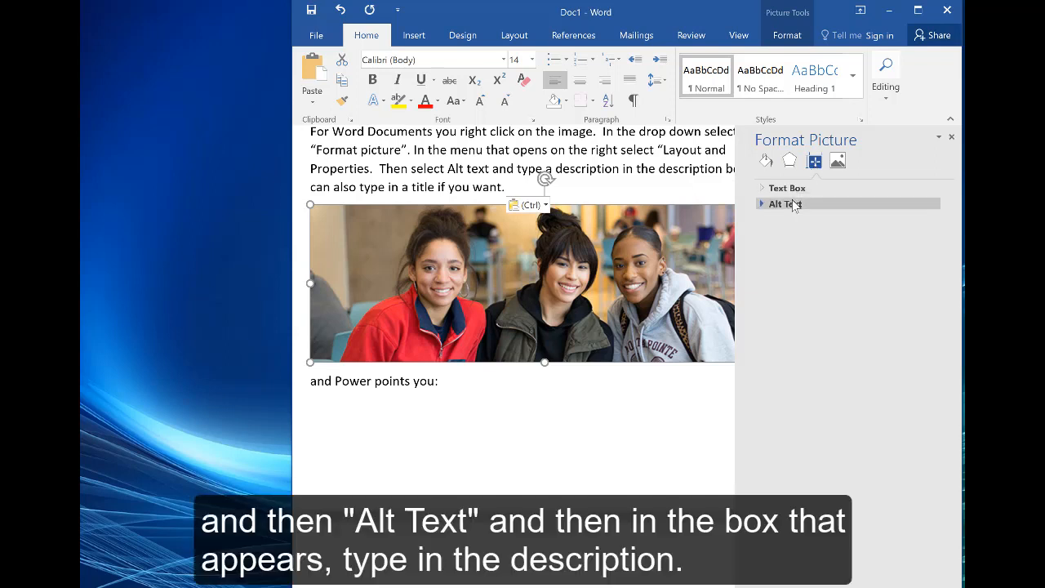
click(784, 202)
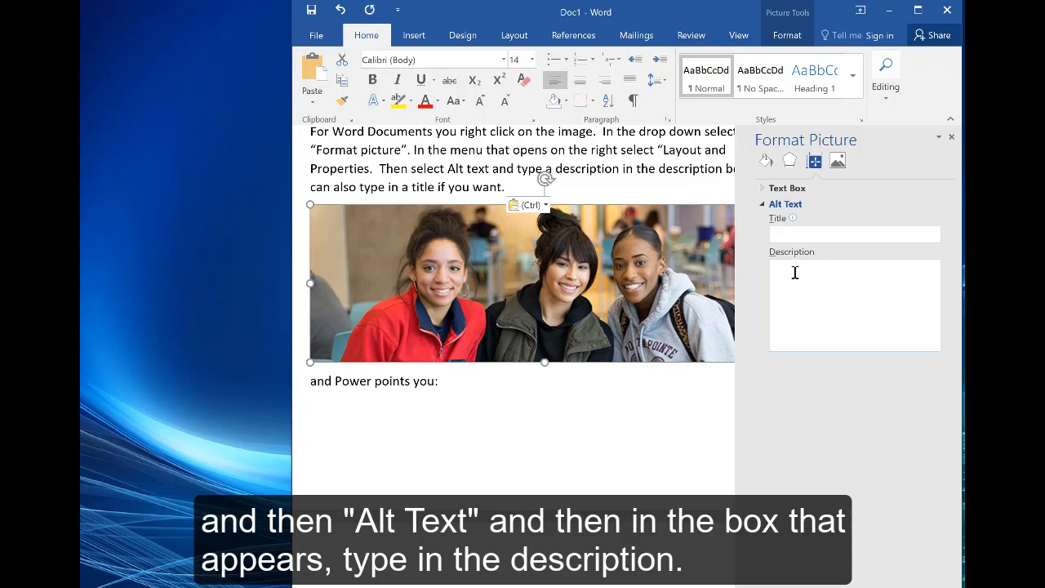
click(853, 305)
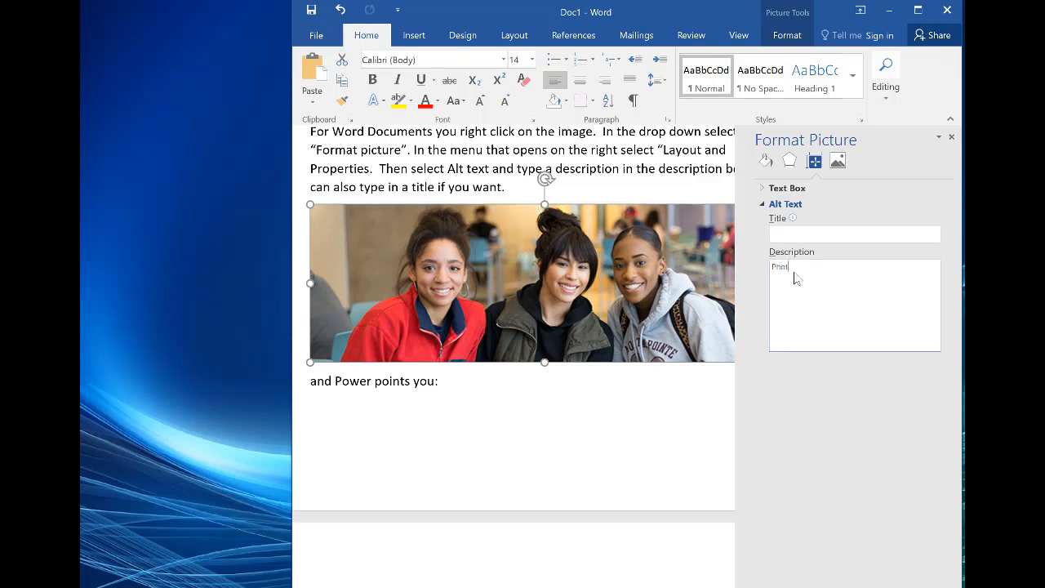
text(Photo of t)
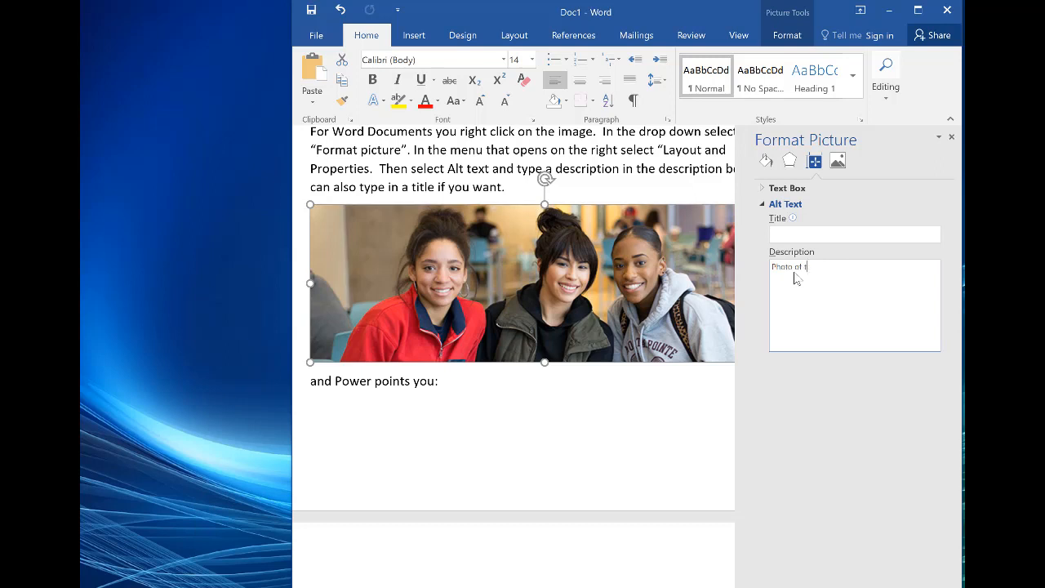
text(hree sm)
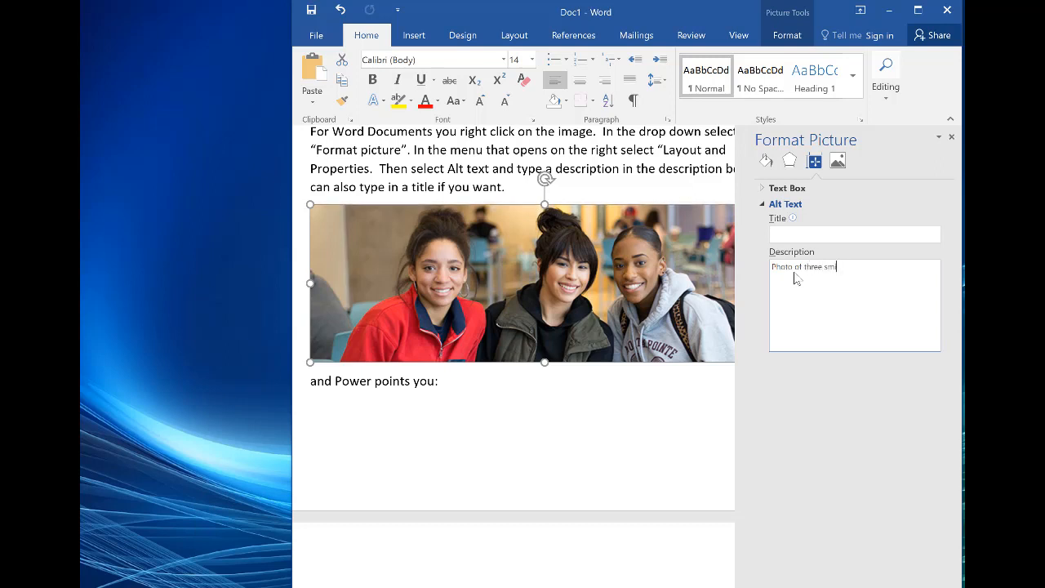
text(iling students)
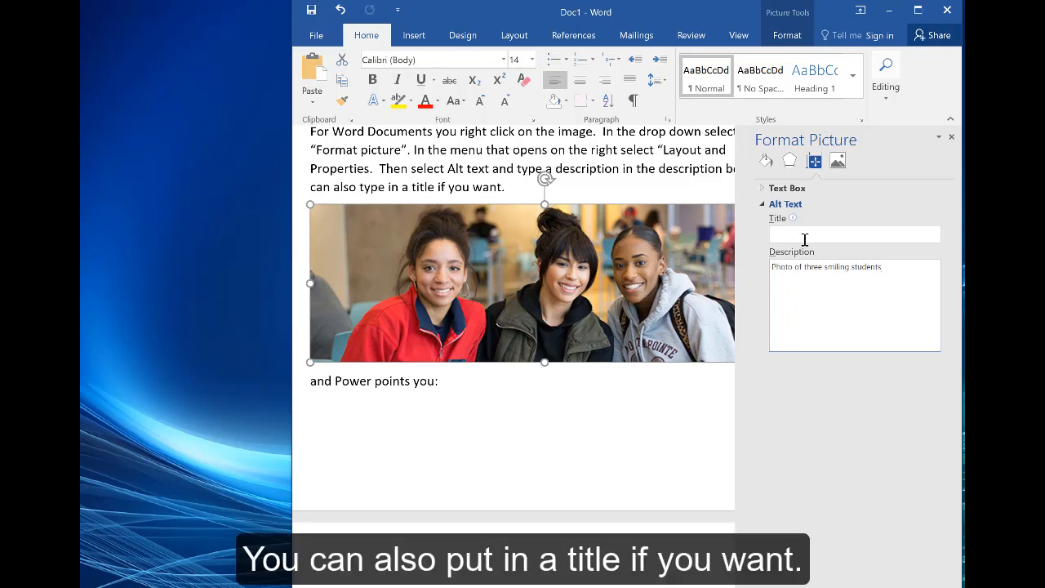
text(ph)
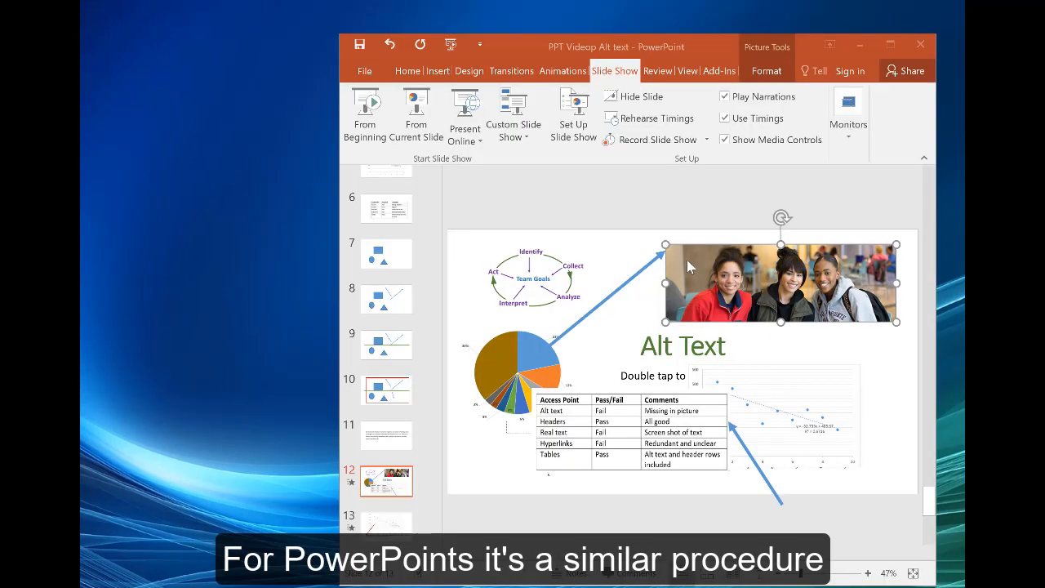
Reach the empty Alt Text fields of the slide's students photo via Format Picture.
right_click(689, 260)
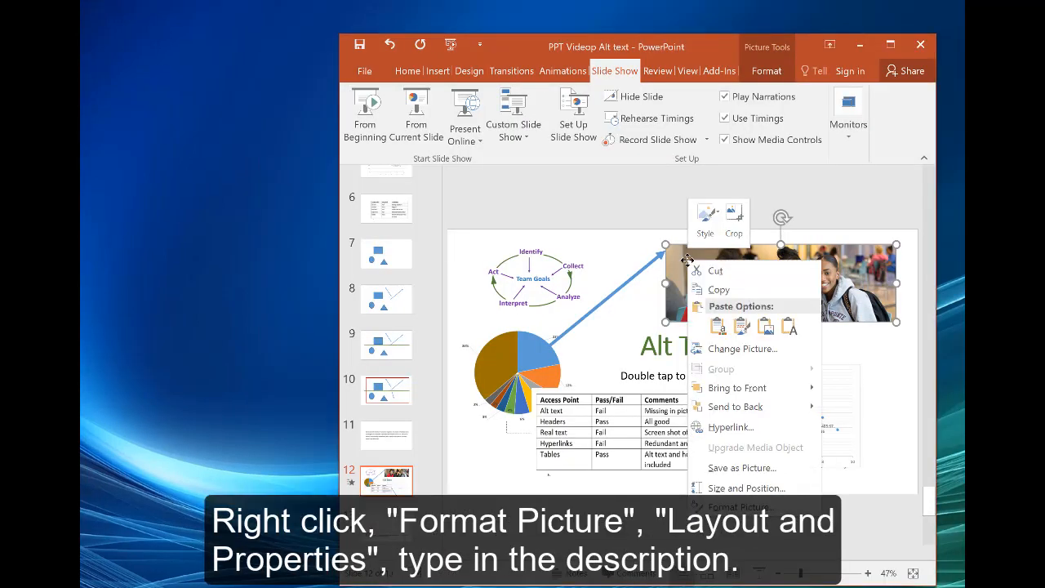
click(733, 506)
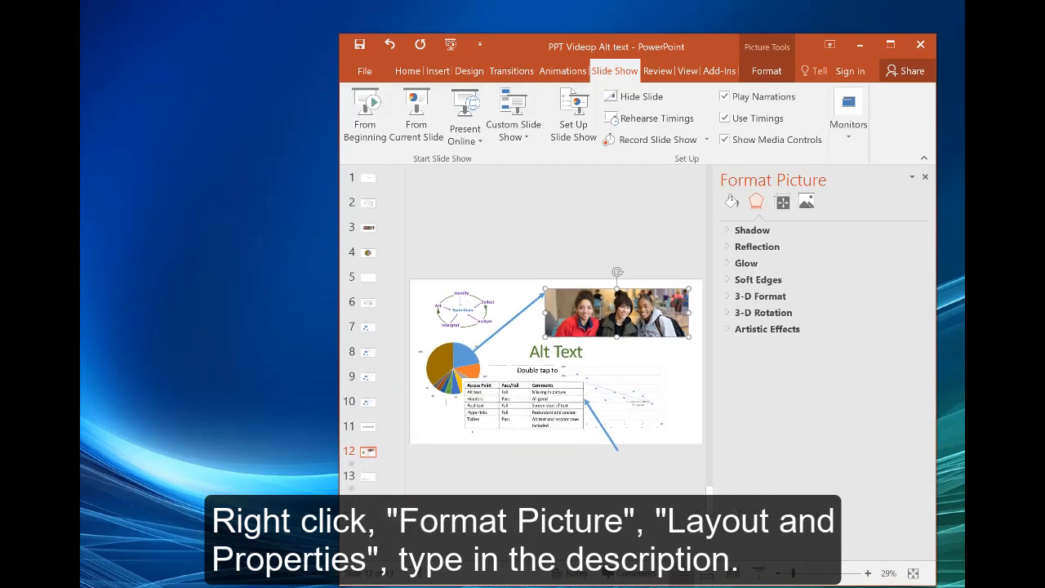
click(780, 203)
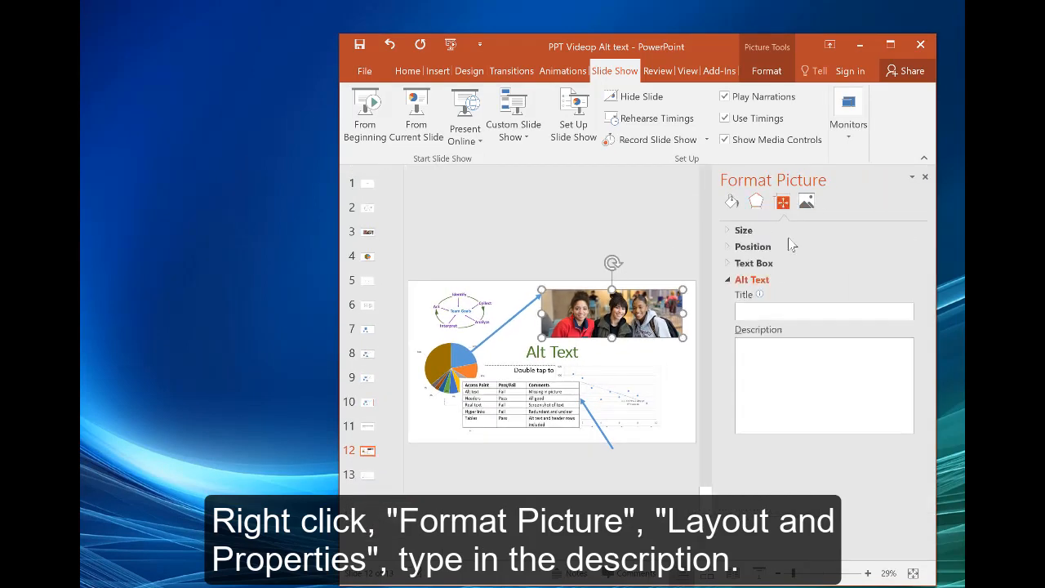
click(822, 384)
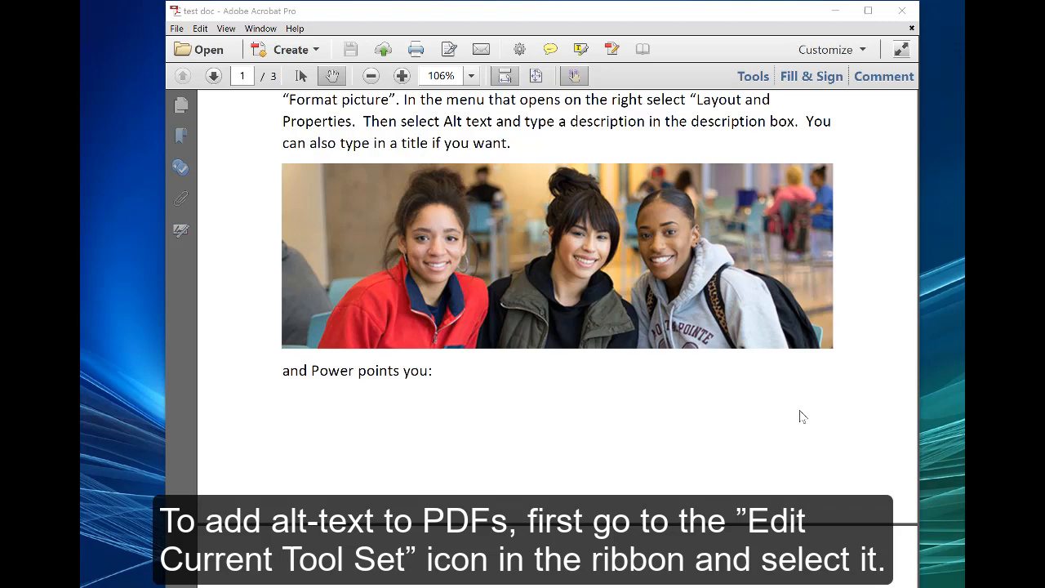
mouse_move(620, 173)
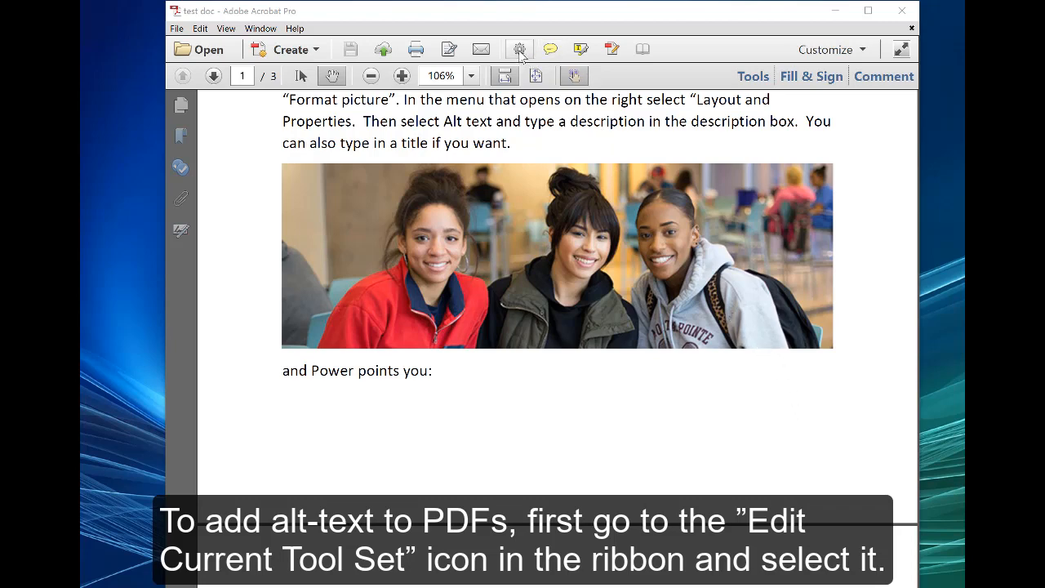
Add Accessibility Full Check to the Quick Tools toolbar and save the tool set.
click(520, 48)
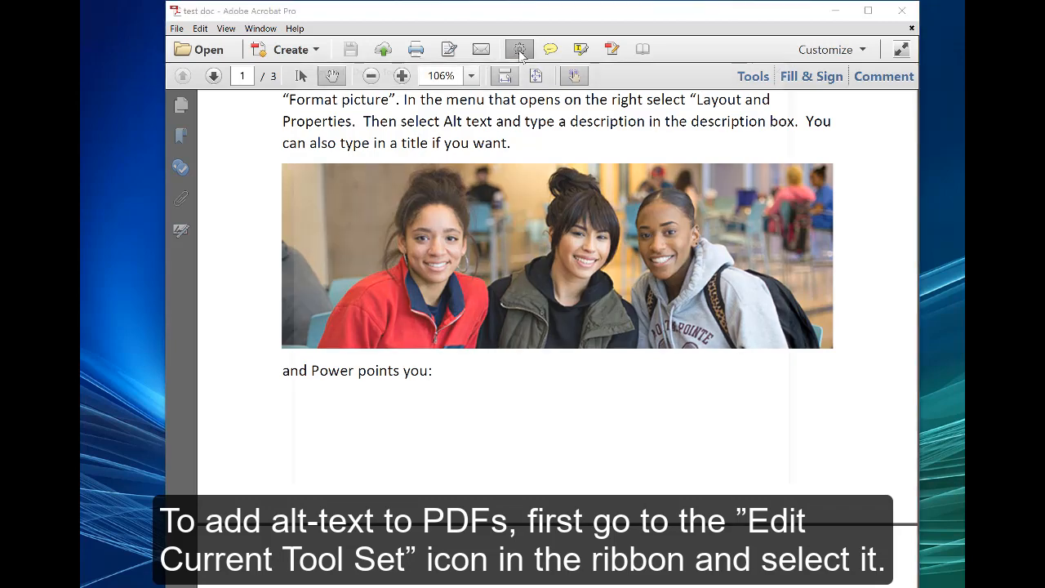
click(519, 49)
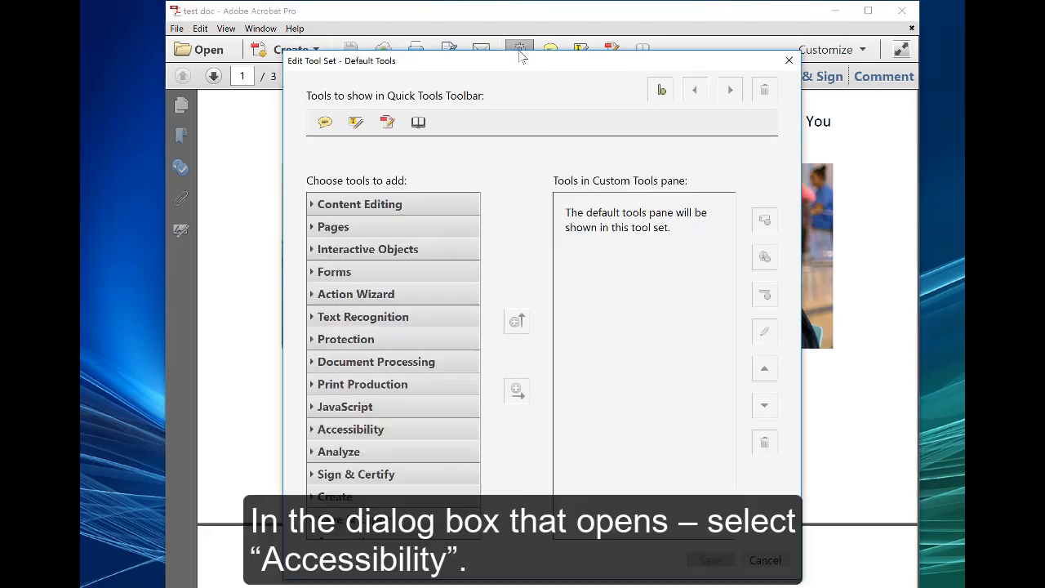
mouse_move(477, 173)
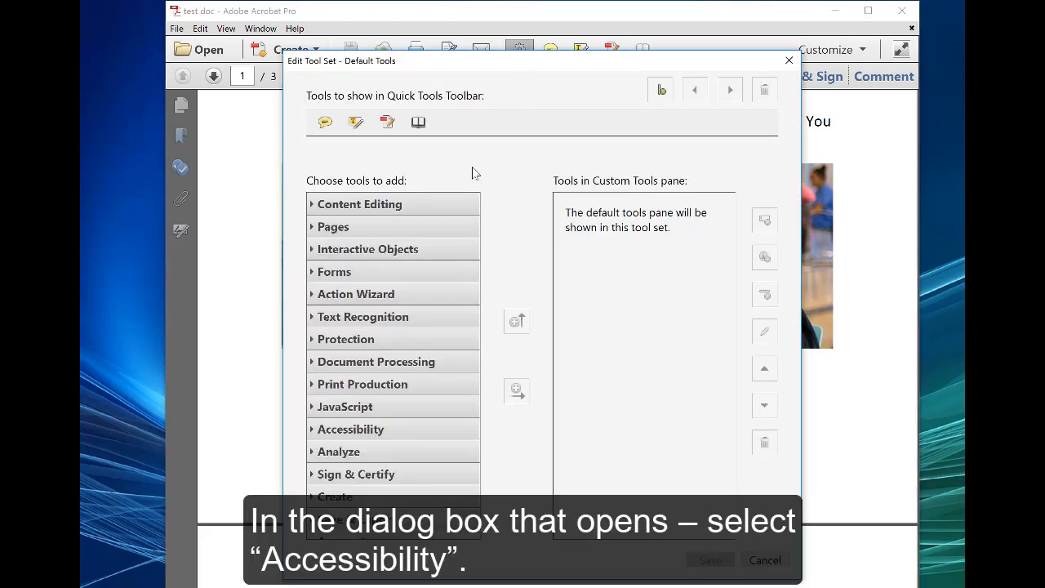
click(355, 427)
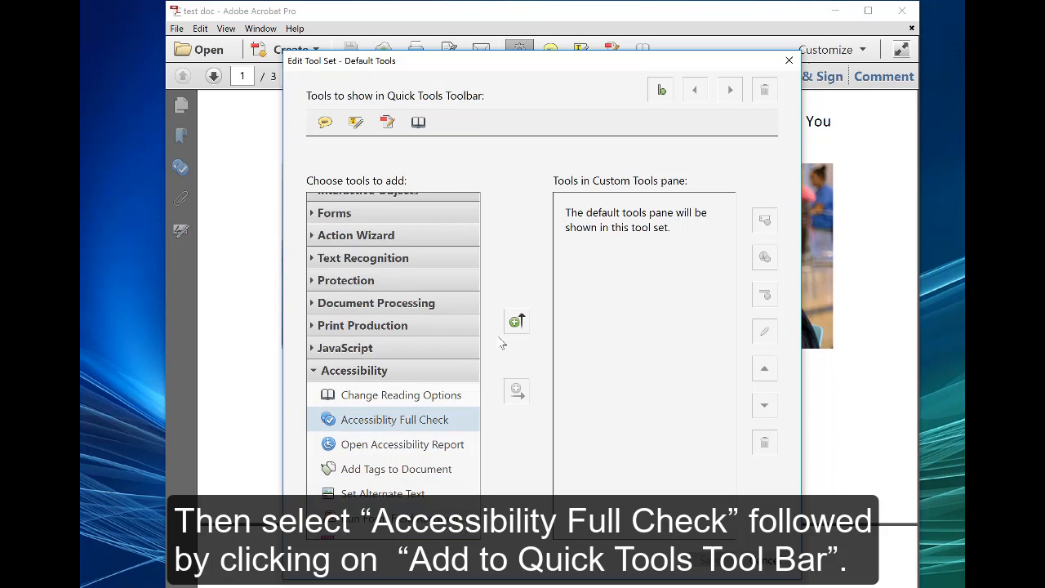
mouse_move(516, 320)
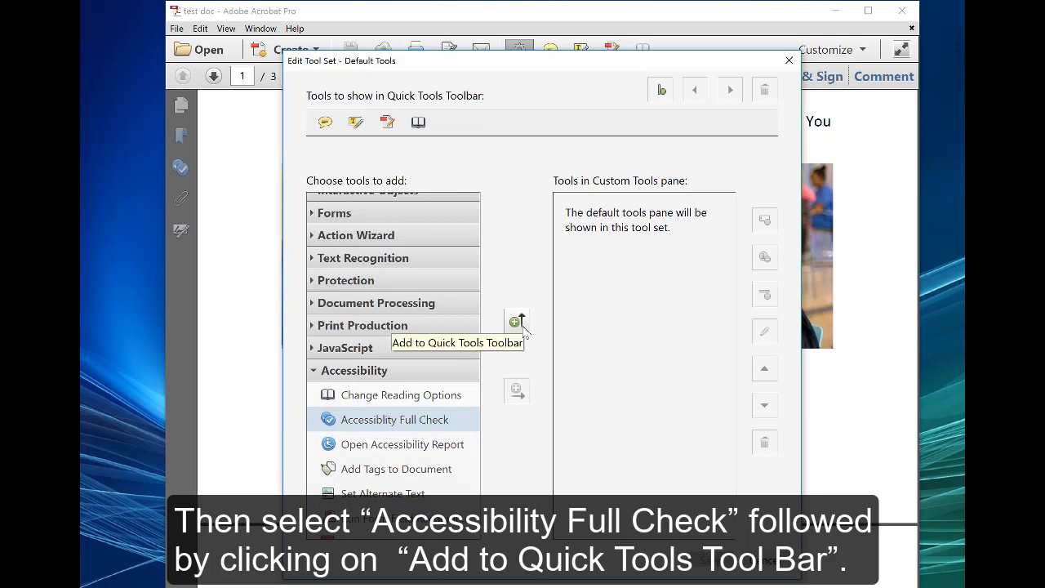
click(516, 320)
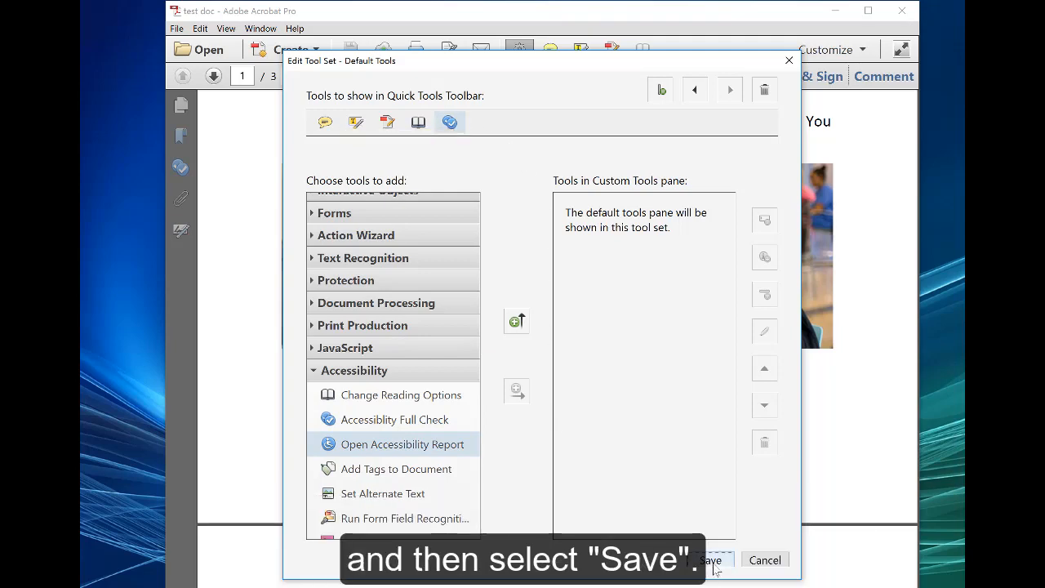
click(709, 560)
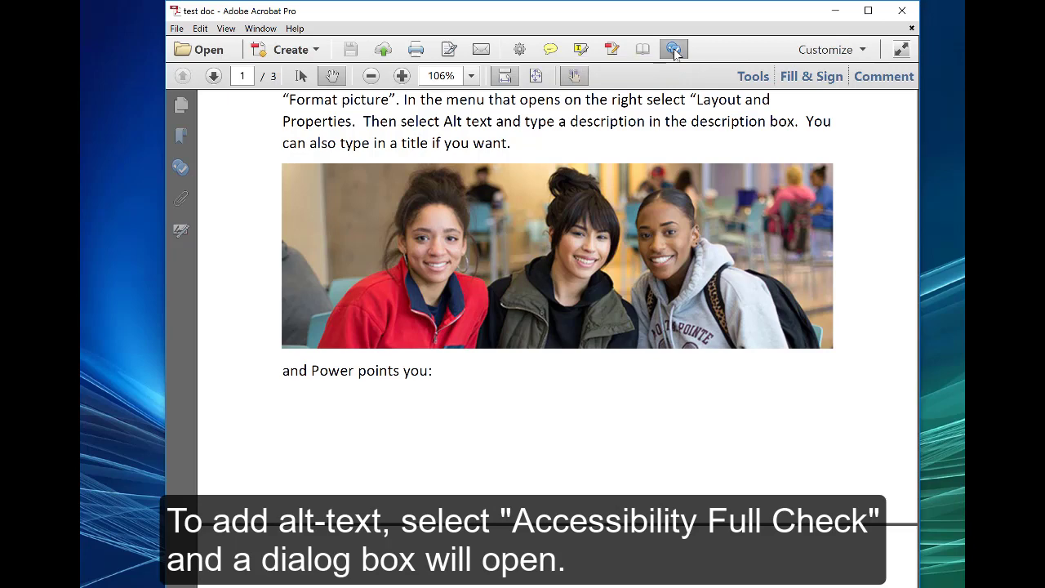
Run the Accessibility Full Check on all pages of the PDF.
click(672, 49)
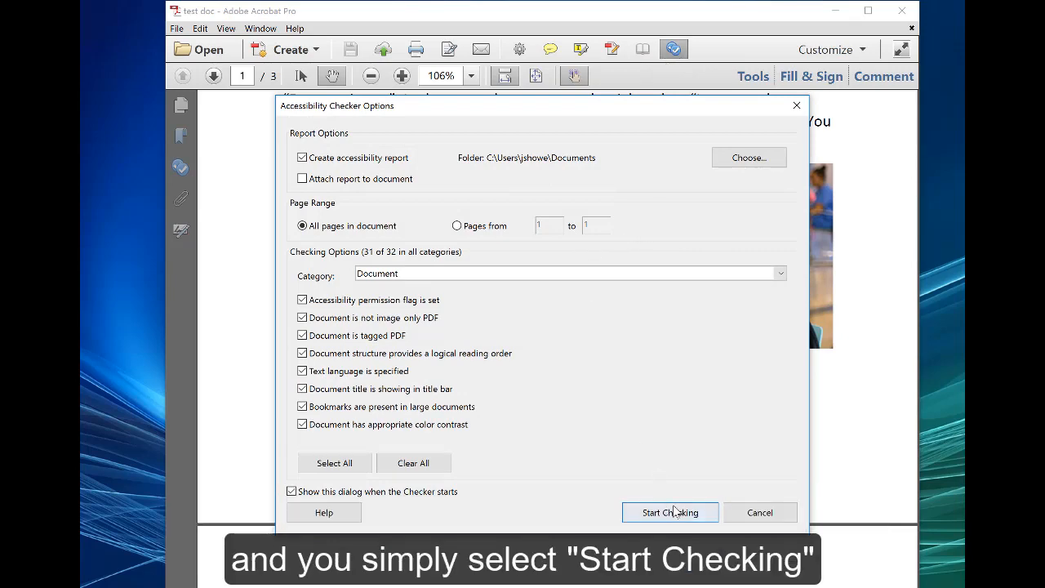
click(669, 512)
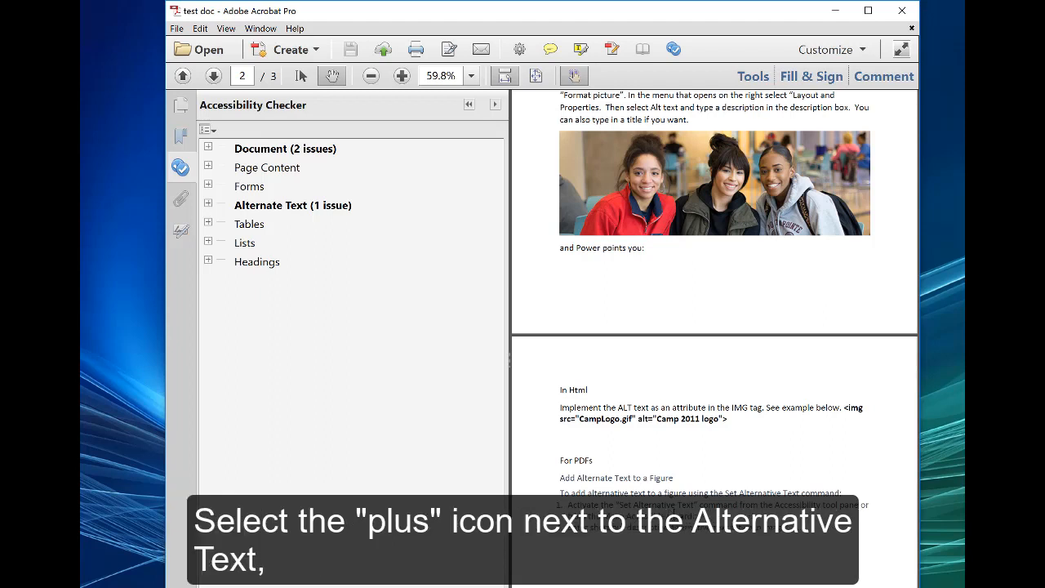
mouse_move(268, 249)
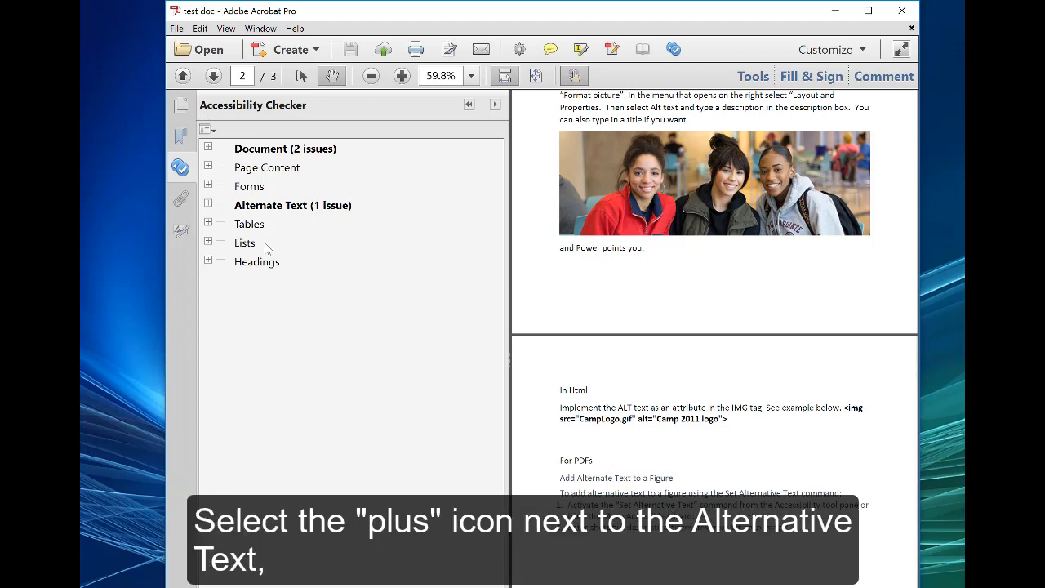
Expand the failed figures alternate text result and choose Fix for the image.
click(209, 205)
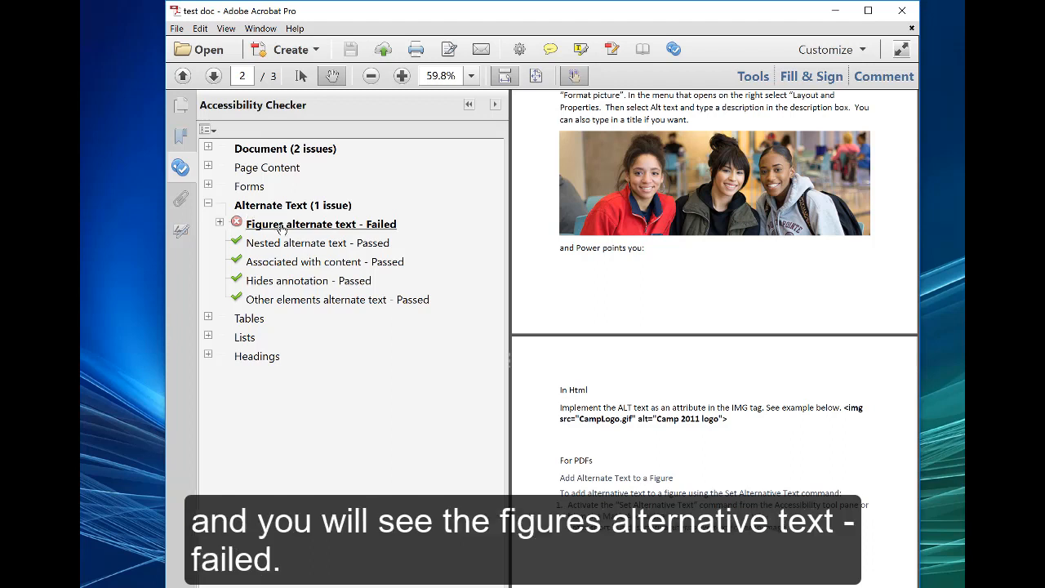
right_click(320, 223)
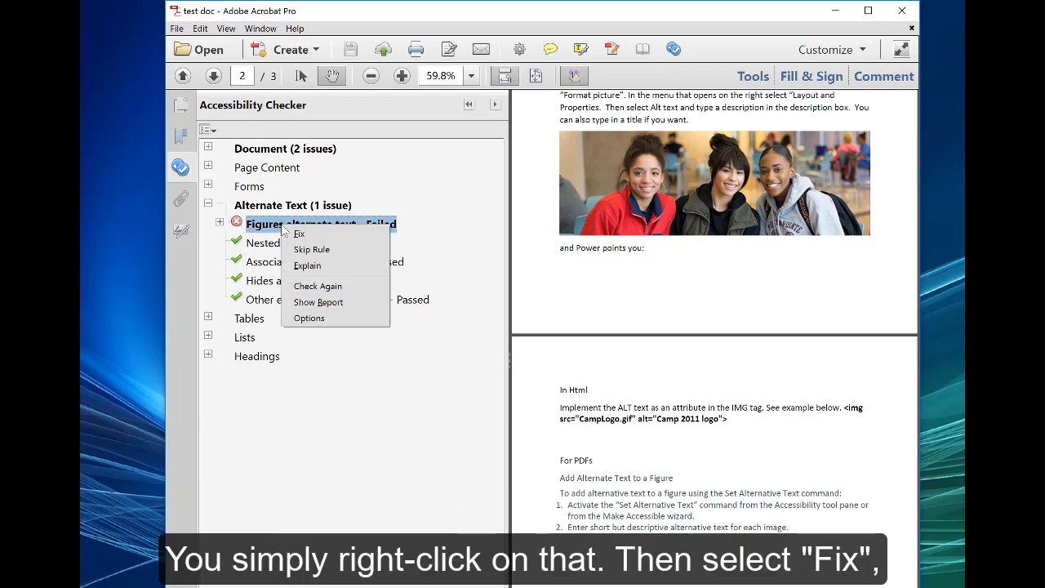
mouse_move(300, 233)
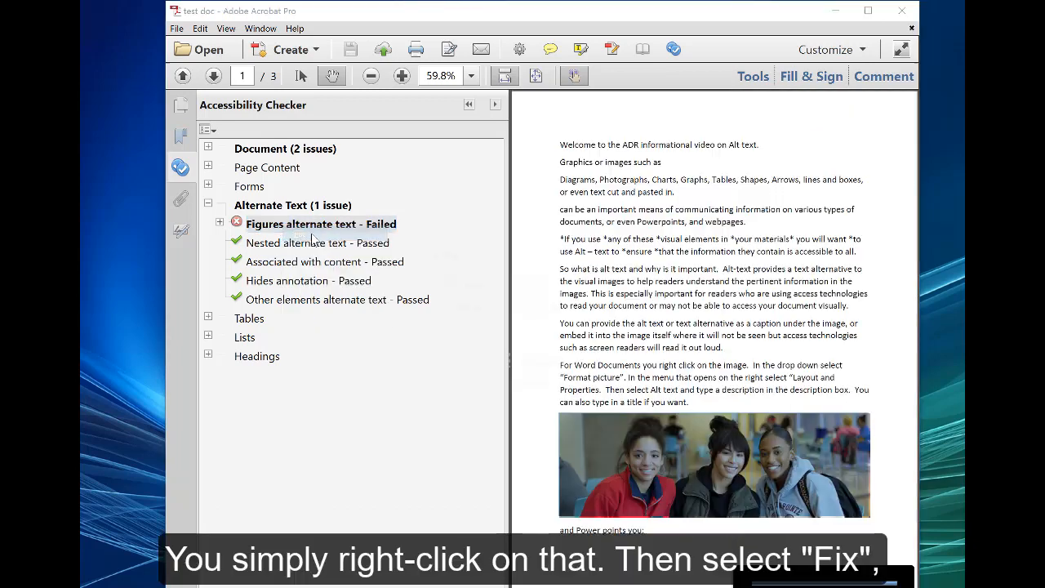
right_click(320, 224)
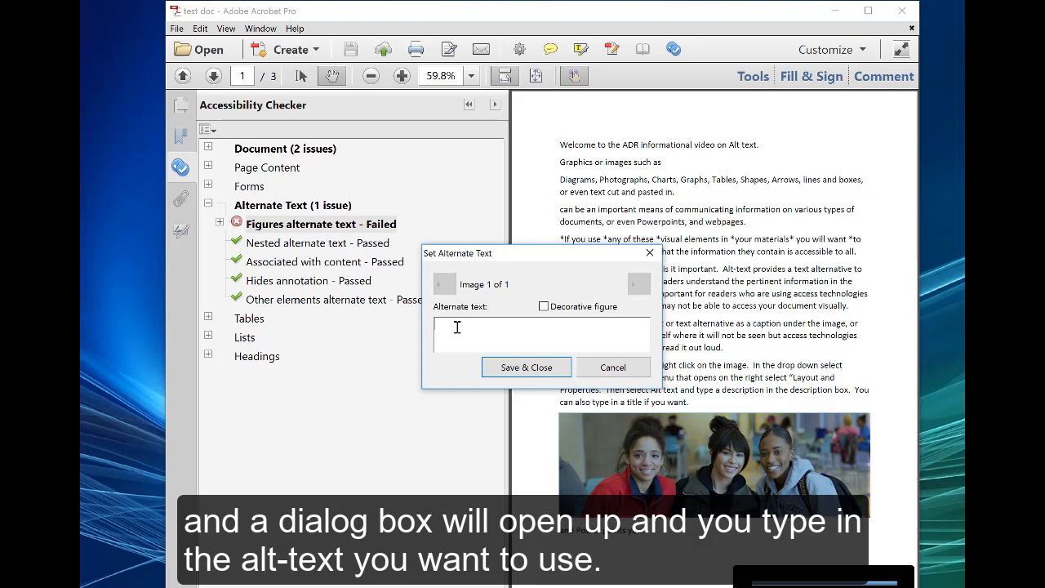
Enter "Photo of three smiling students" as the PDF image's alternate text and save.
text(P)
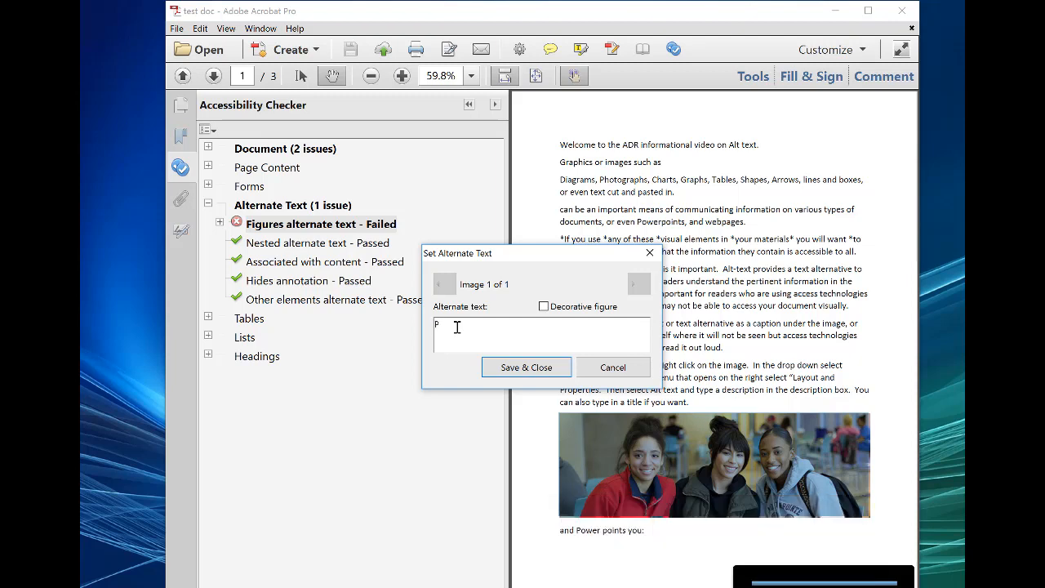
text(Photo of)
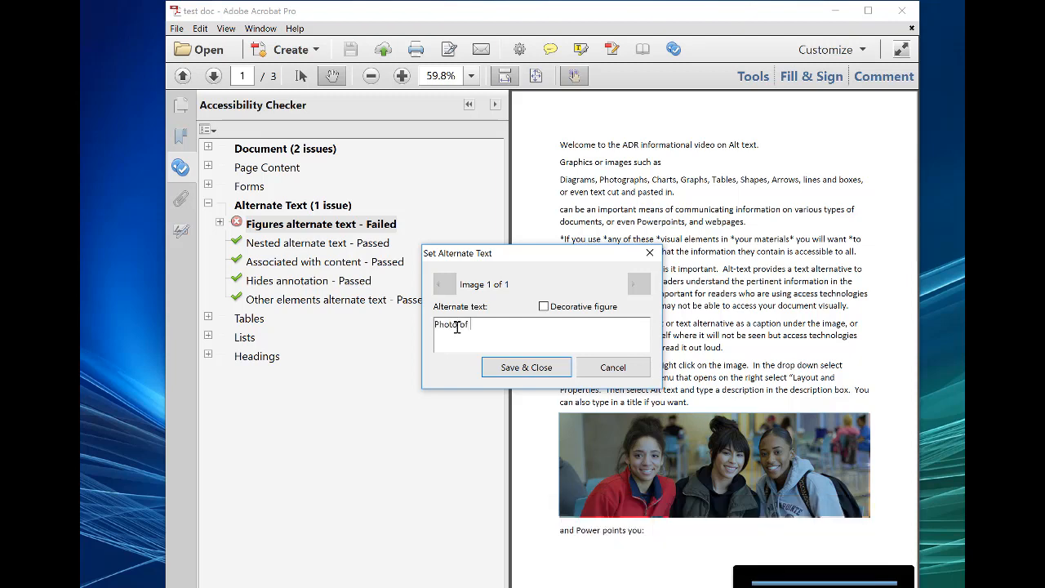
text(three s)
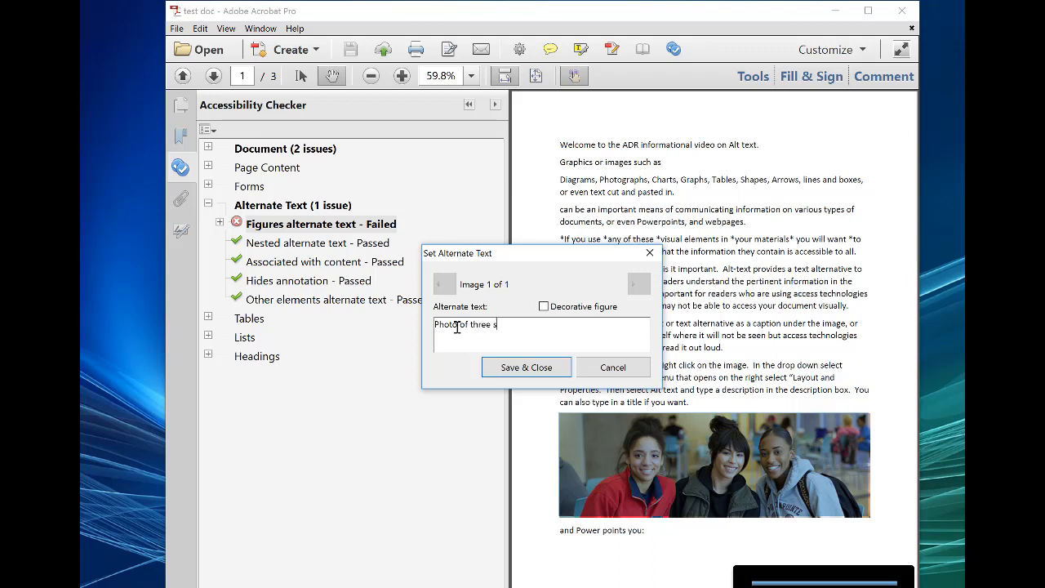
text(miling stud)
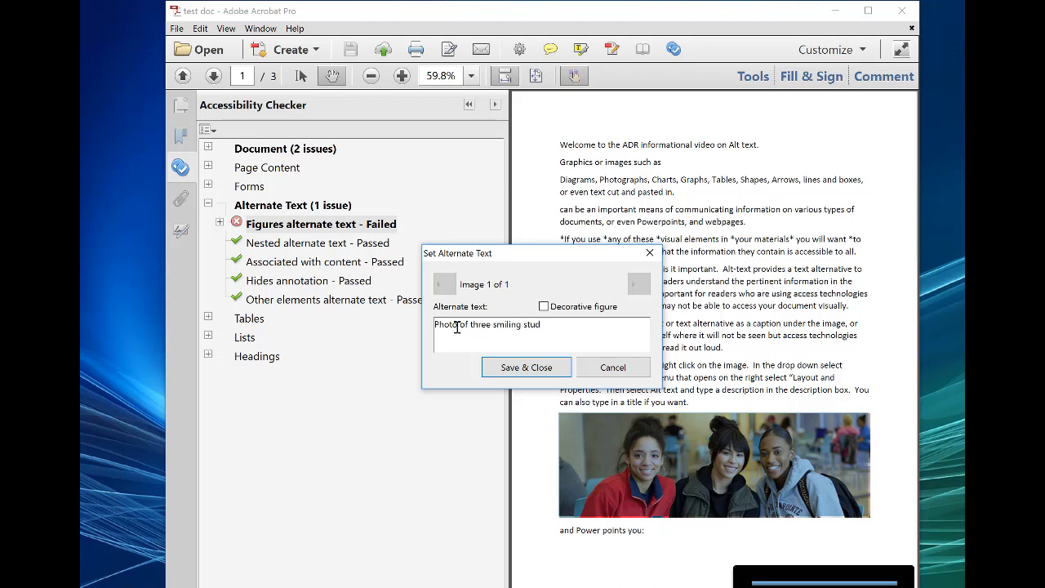
text(ents)
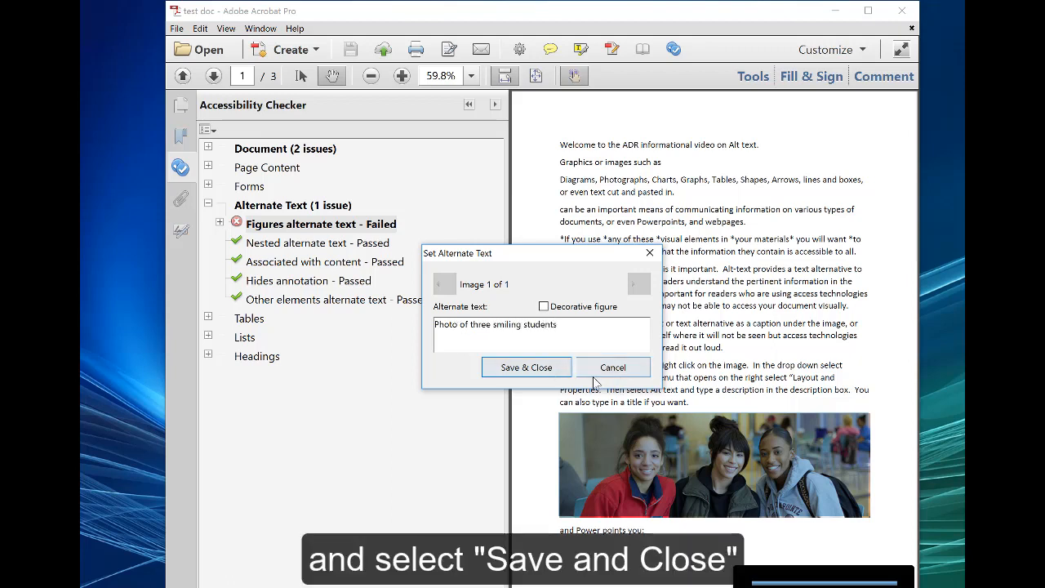
click(526, 366)
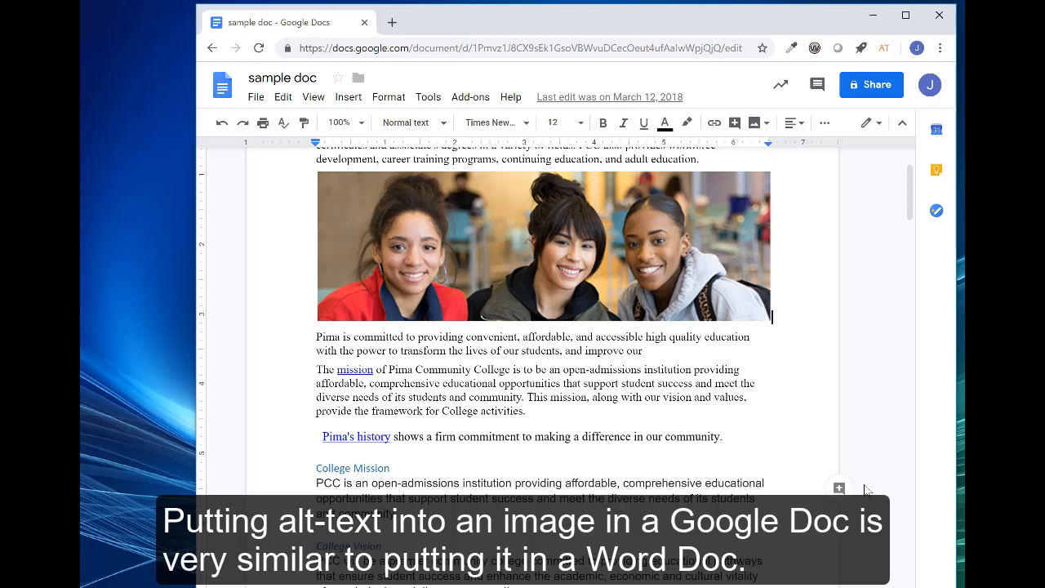
mouse_move(655, 262)
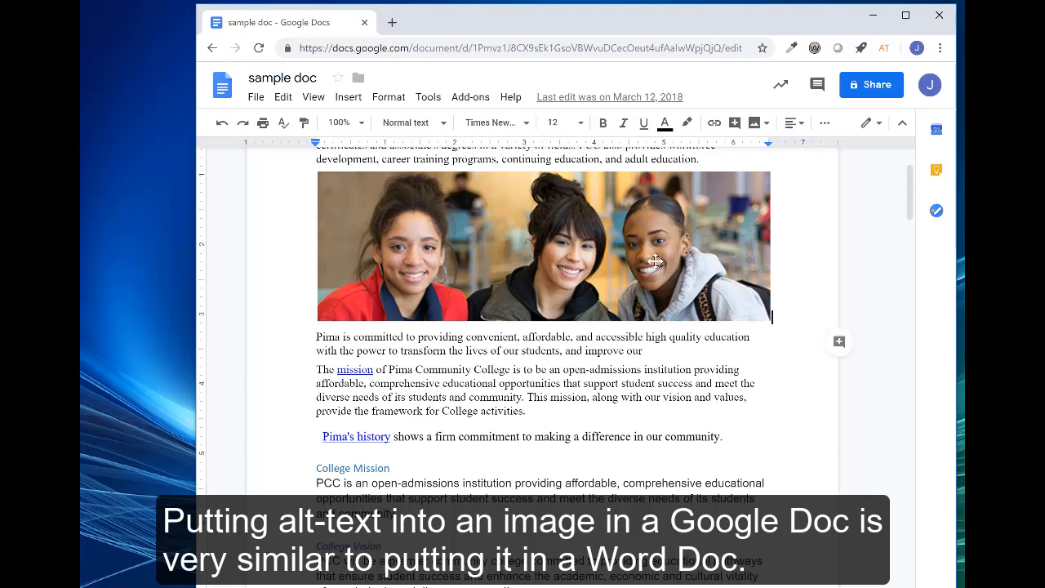
click(543, 245)
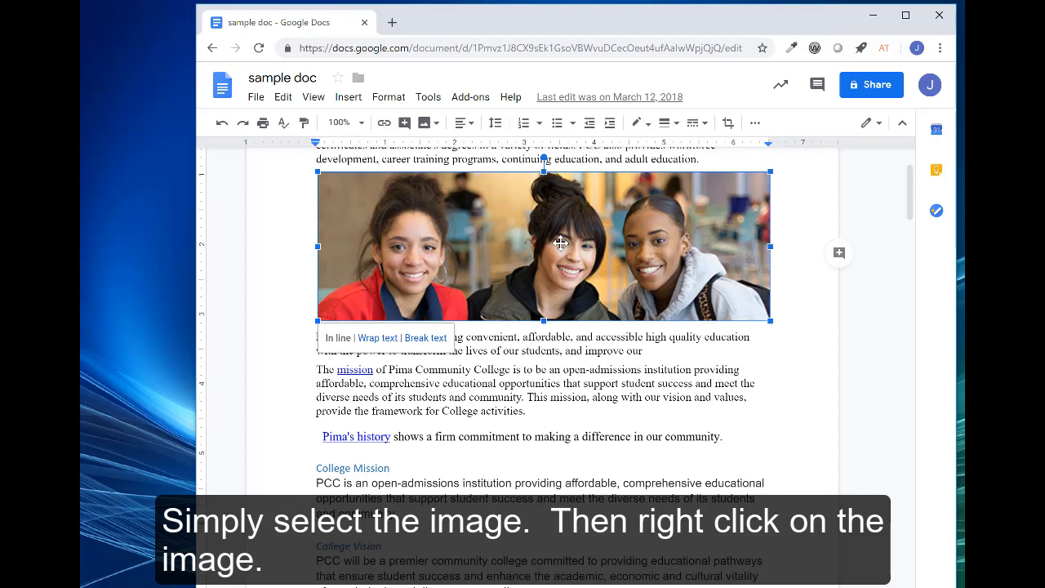
right_click(560, 245)
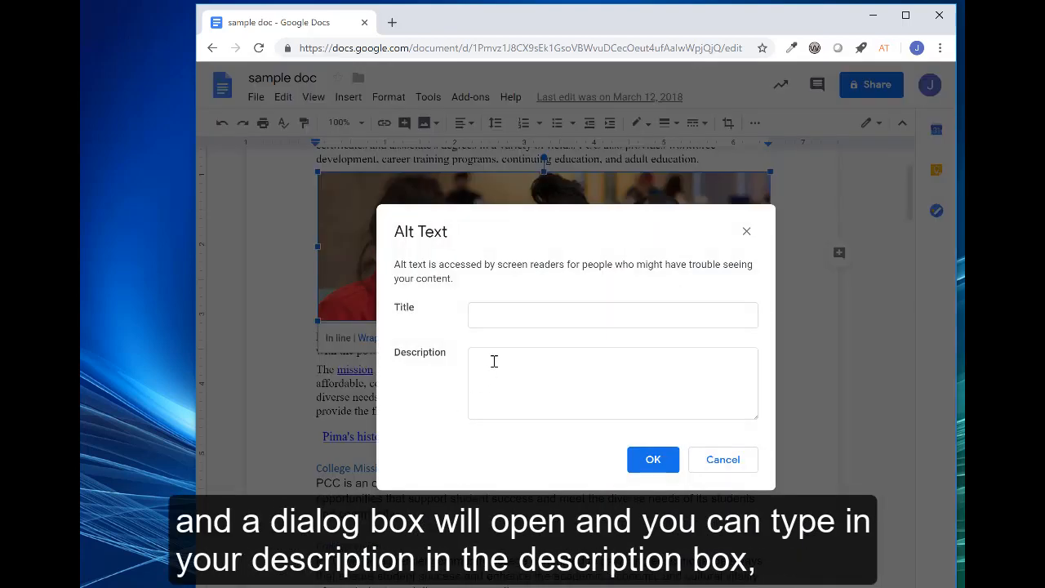
click(613, 382)
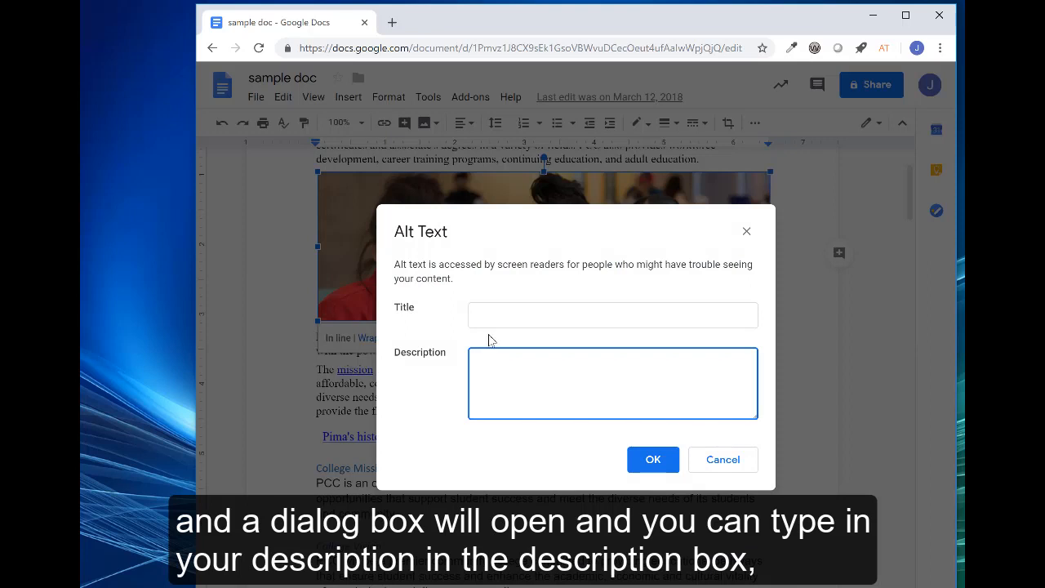
click(611, 315)
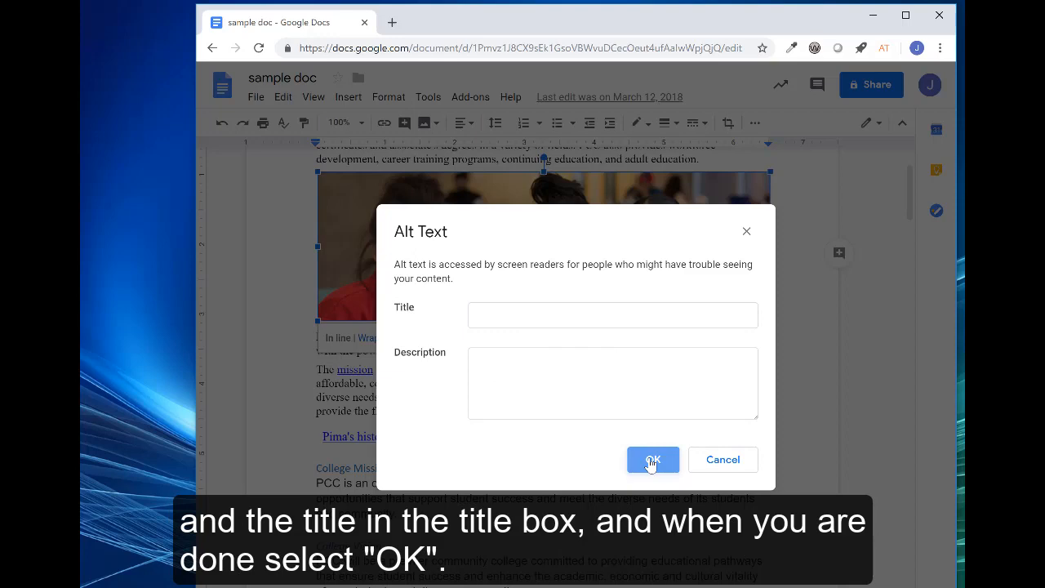
click(653, 459)
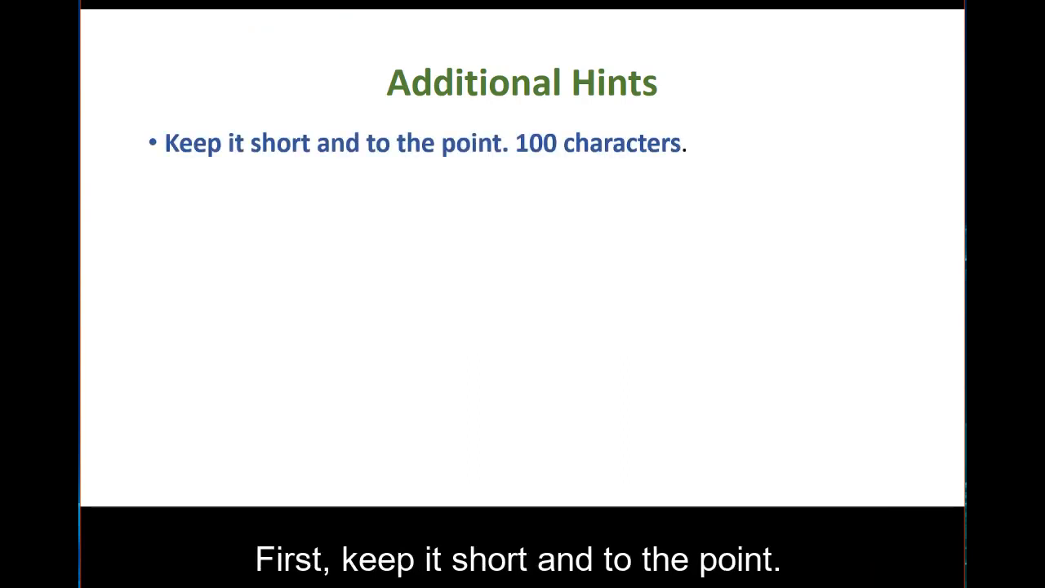